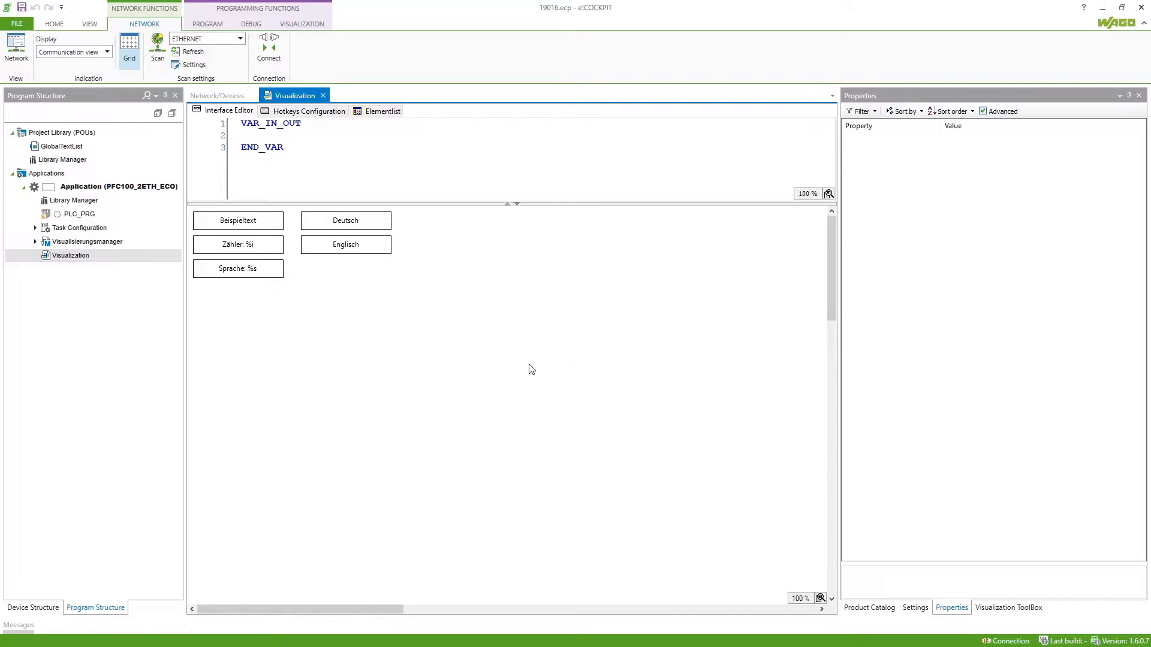
mouse_move(370, 348)
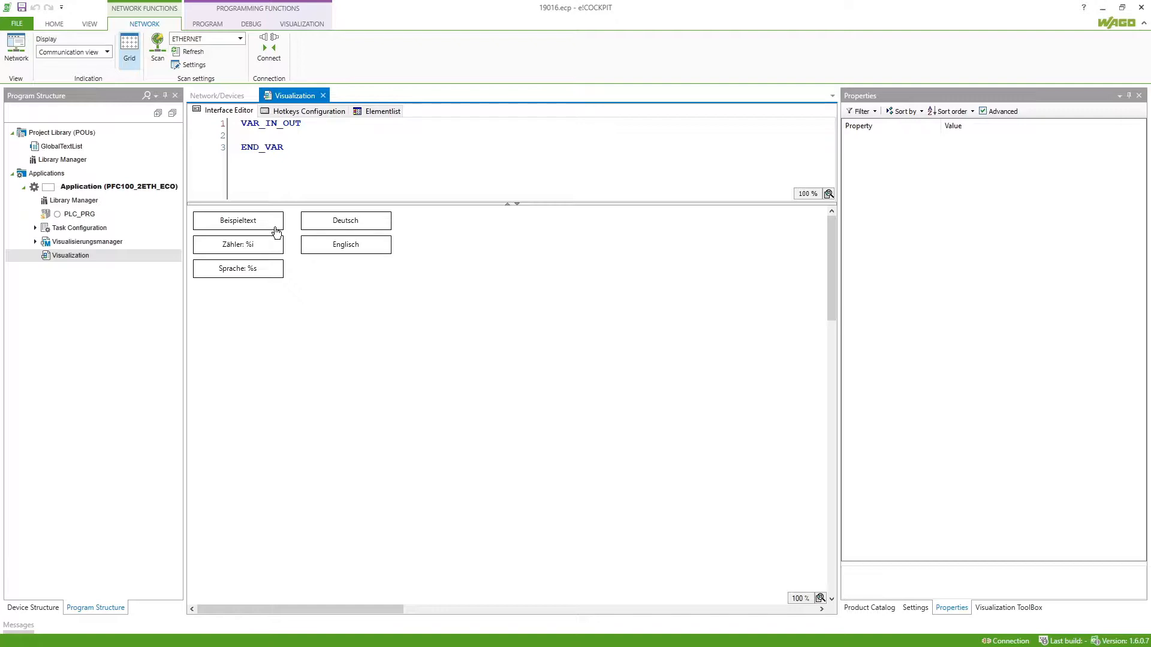
mouse_move(271, 231)
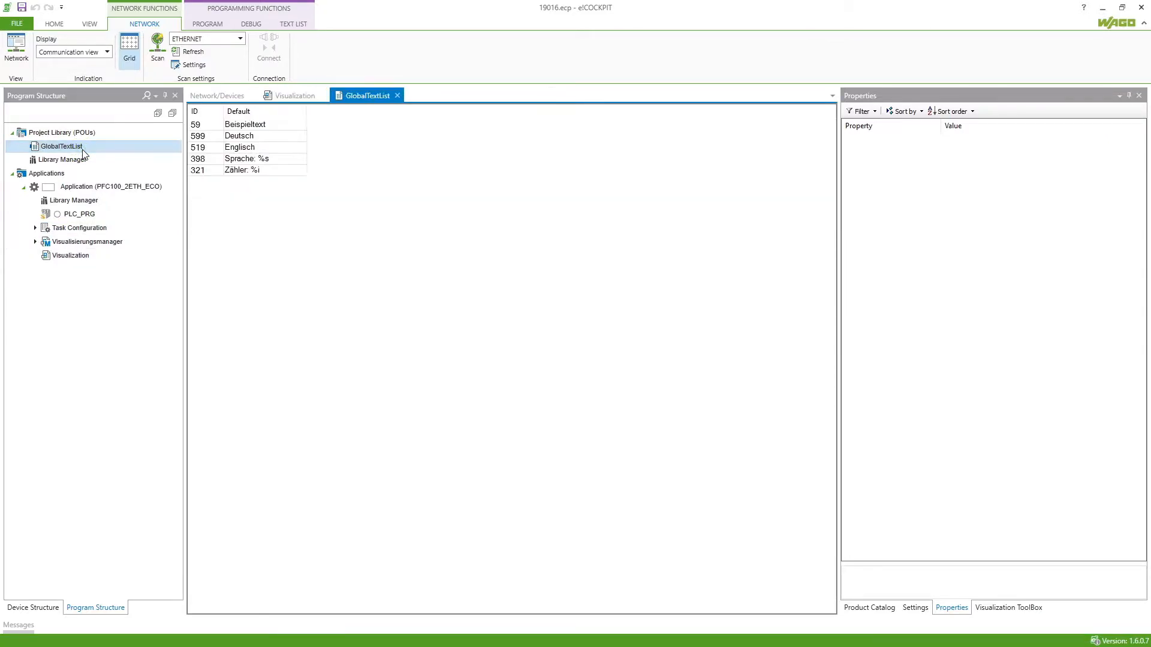
Add a 'de' language column to the GlobalTextList
left_click(110, 186)
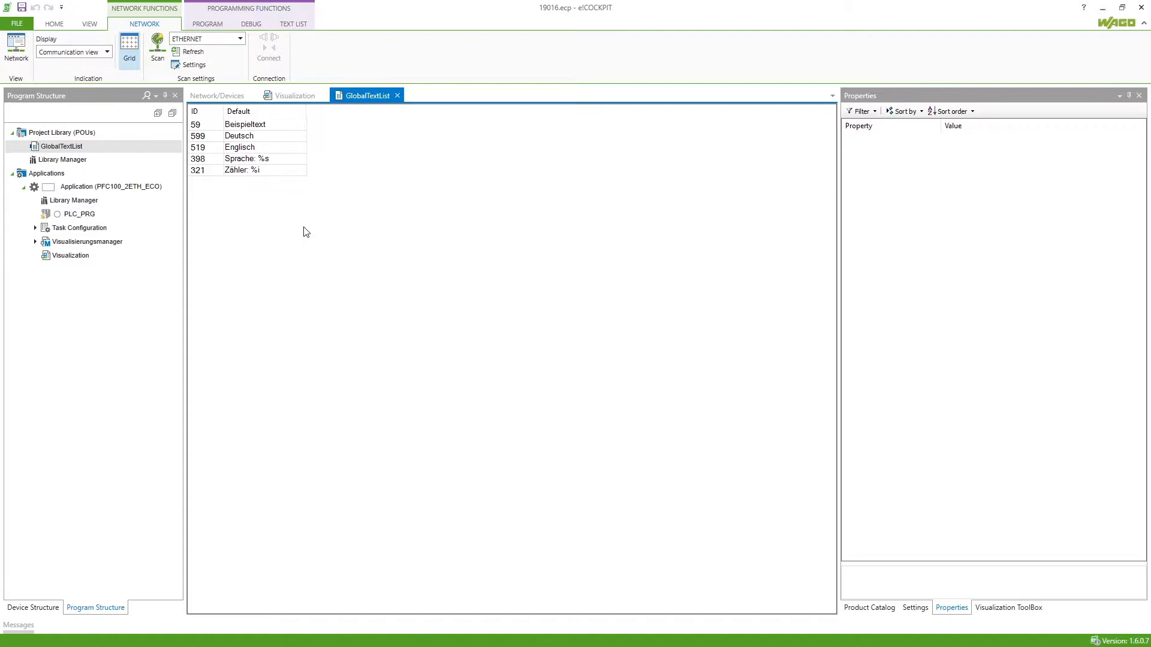
mouse_move(295, 141)
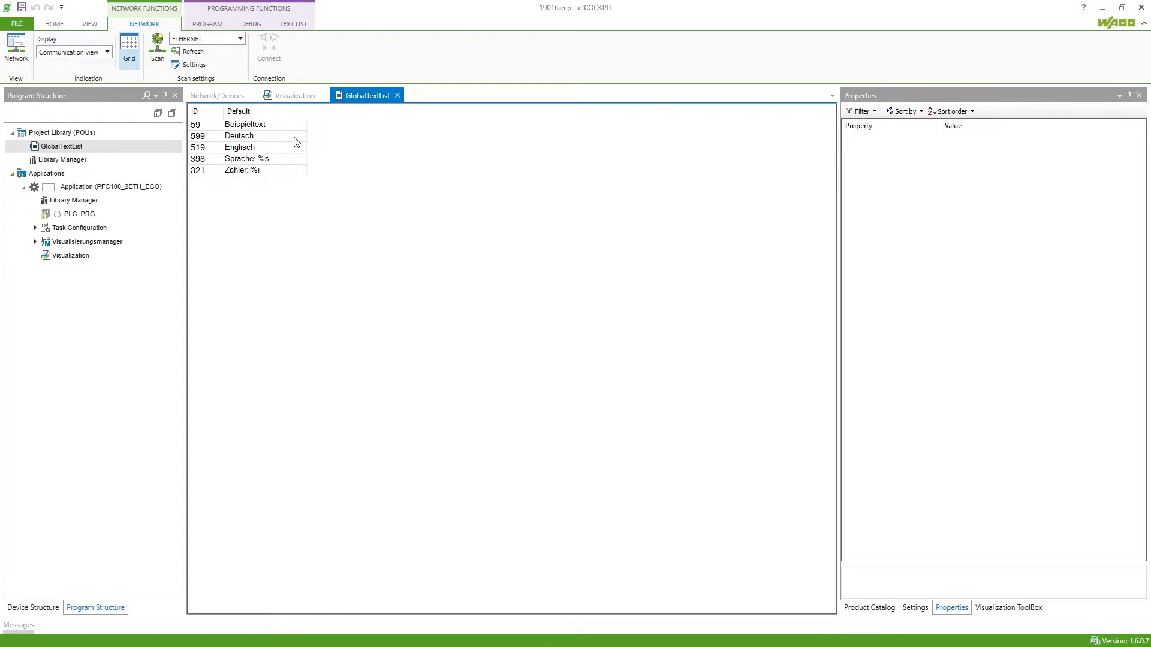
right_click(238, 136)
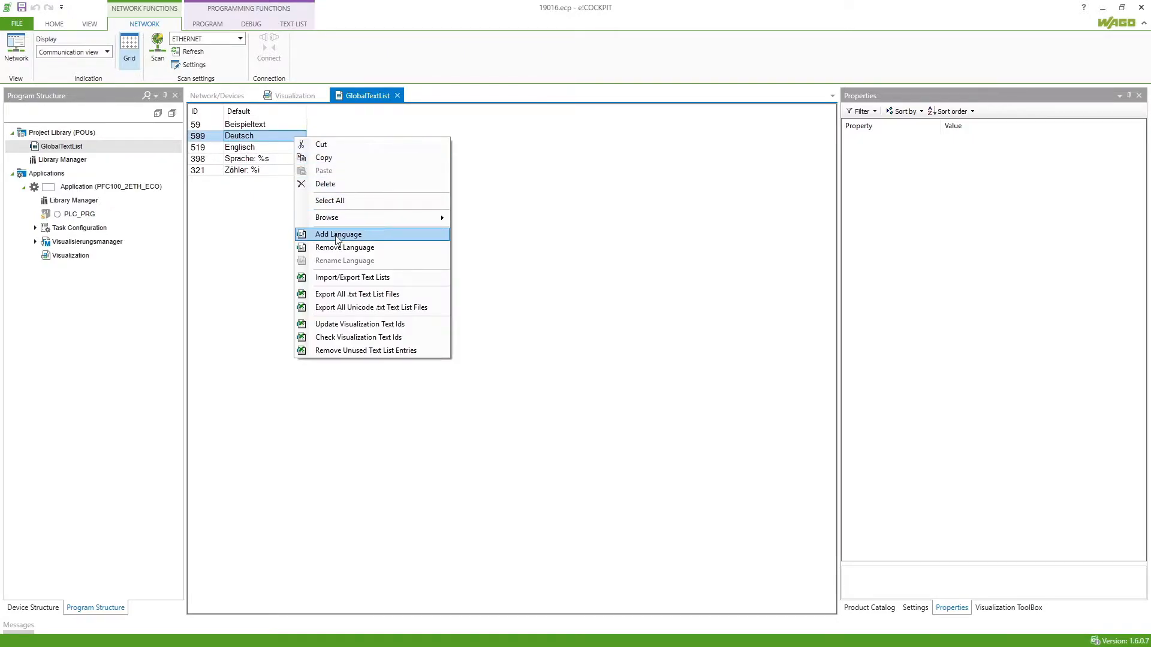
left_click(337, 235)
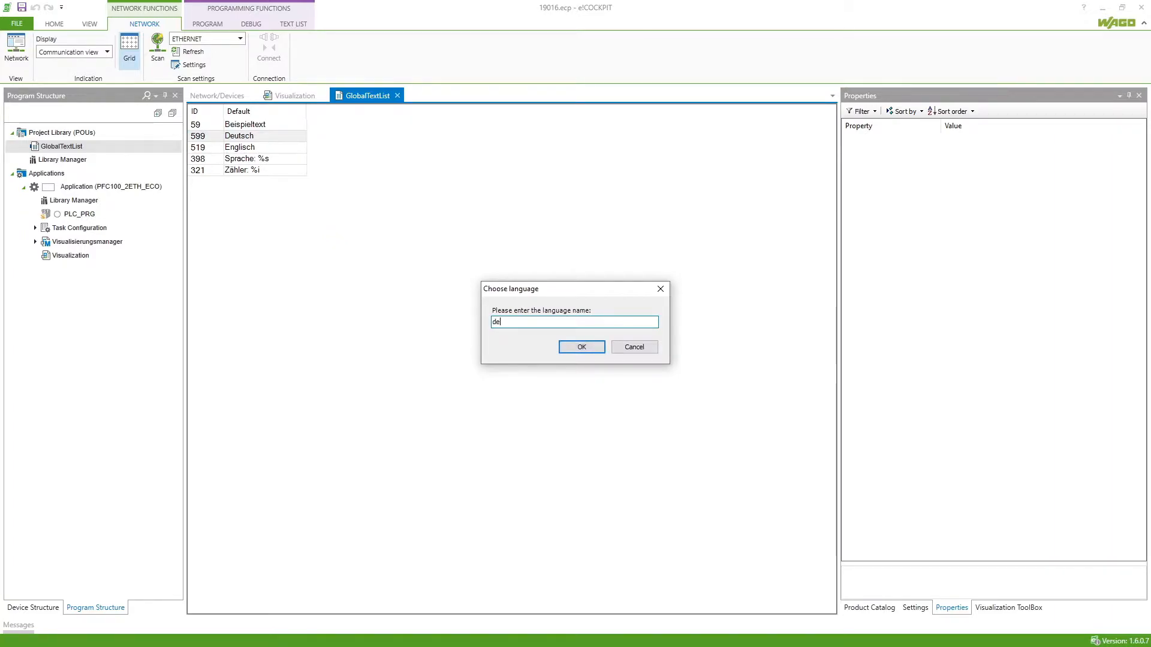
left_click(581, 346)
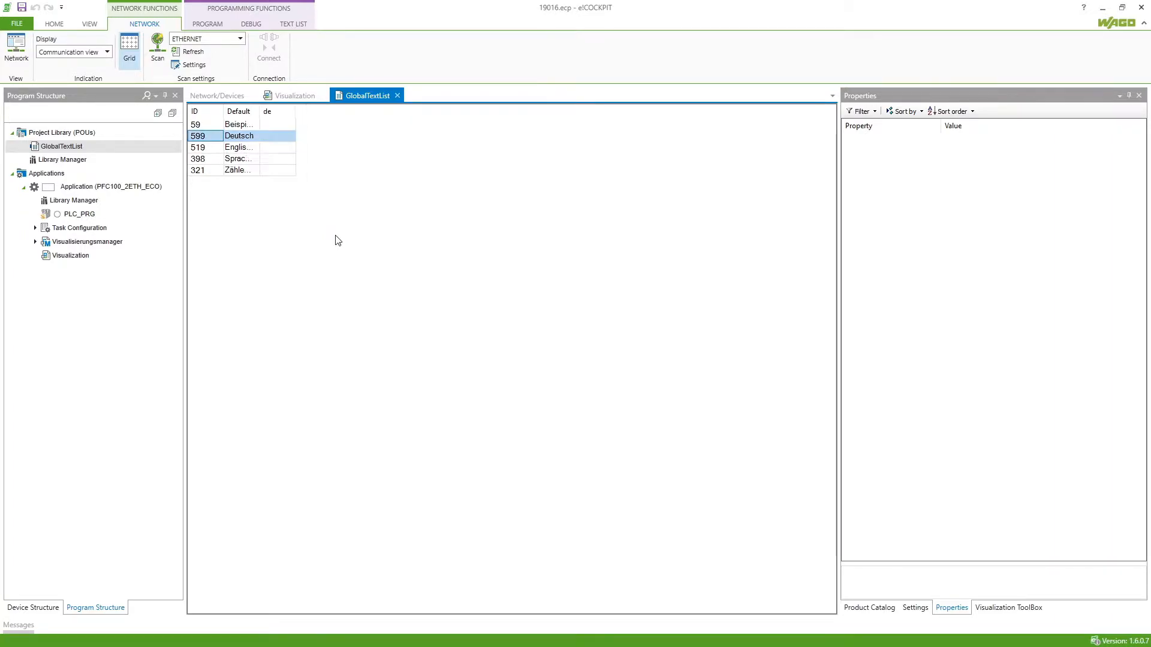
Add a second language column, 'en', to the GlobalTextList
right_click(237, 147)
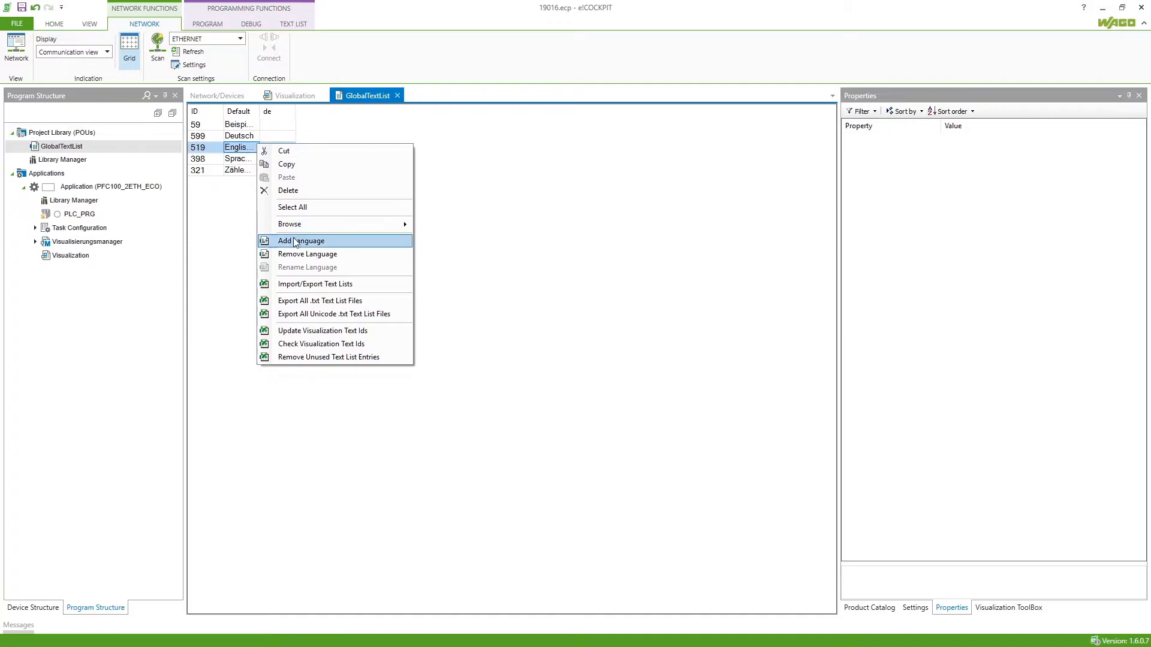
left_click(300, 241)
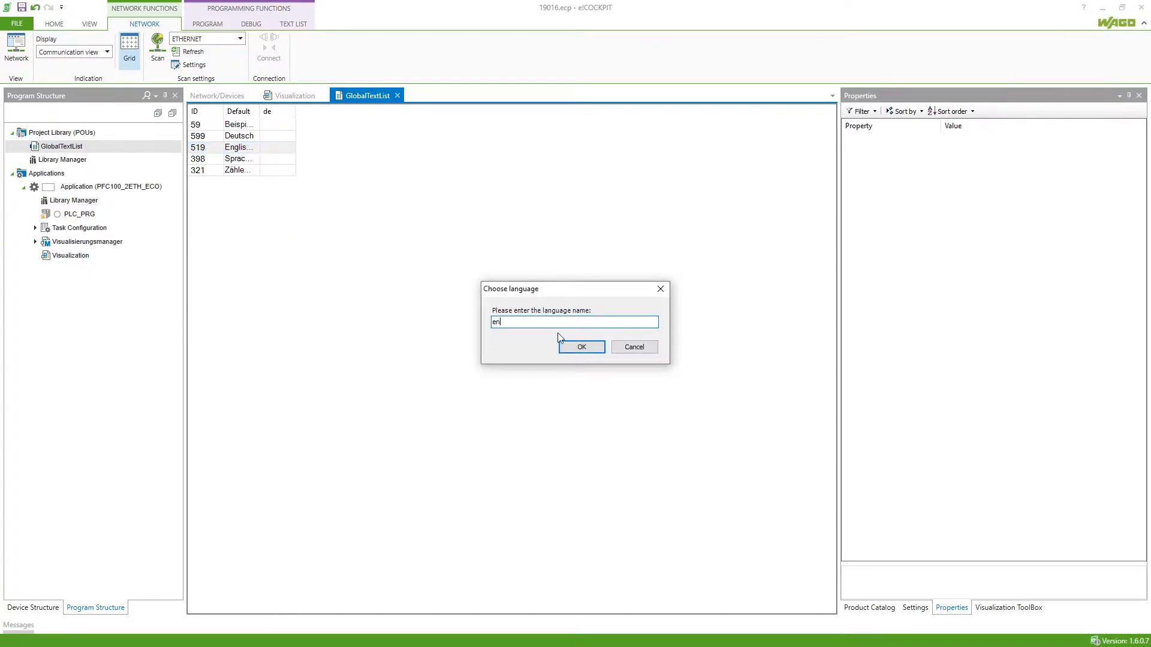
left_click(581, 346)
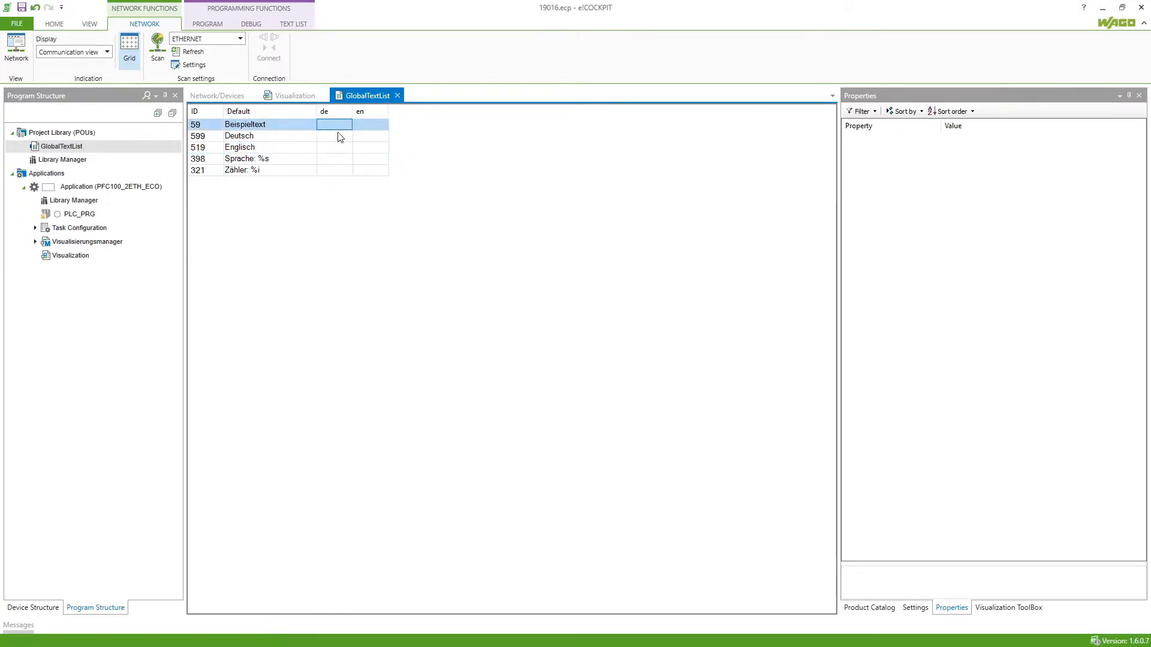
mouse_move(337, 149)
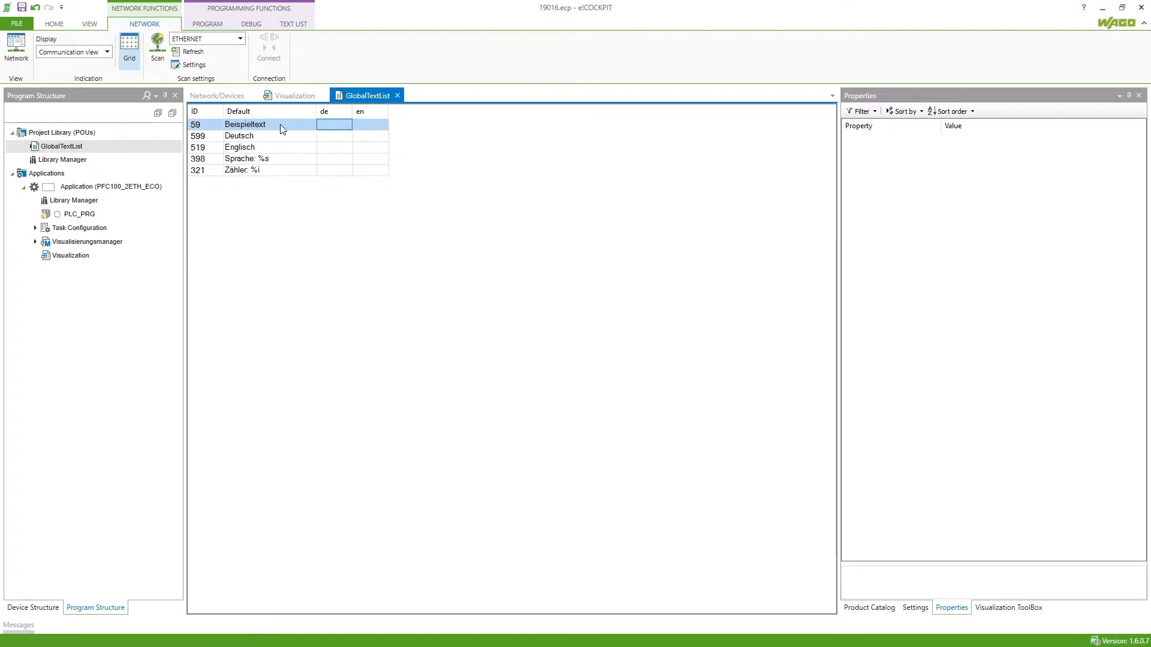
mouse_move(292, 131)
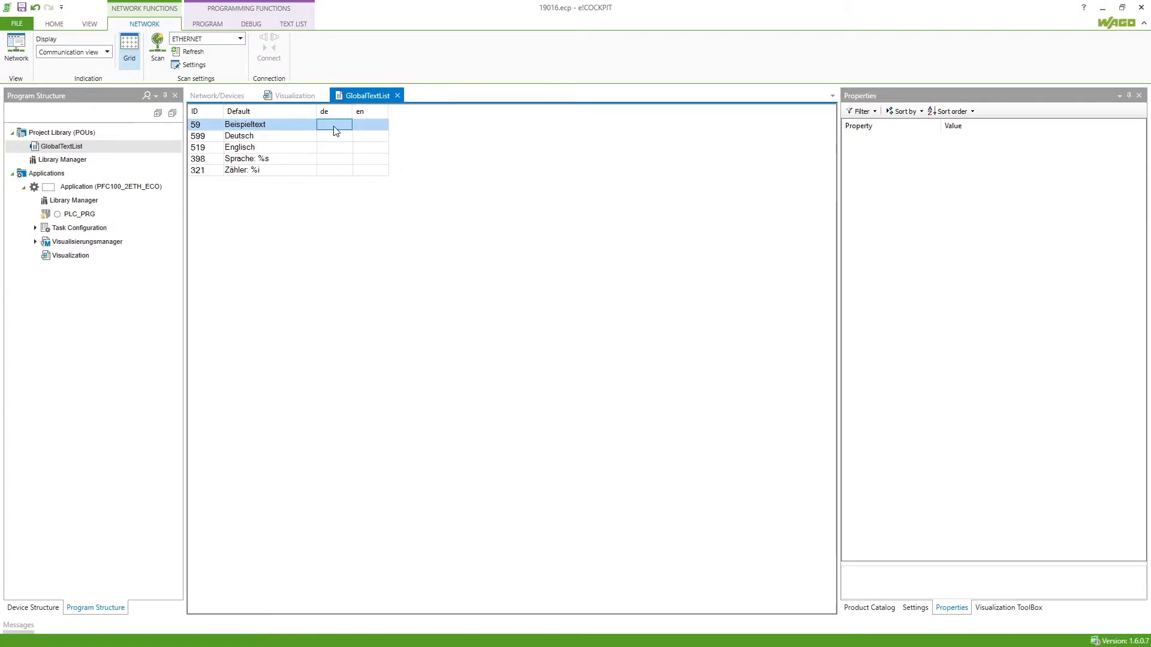
mouse_move(284, 172)
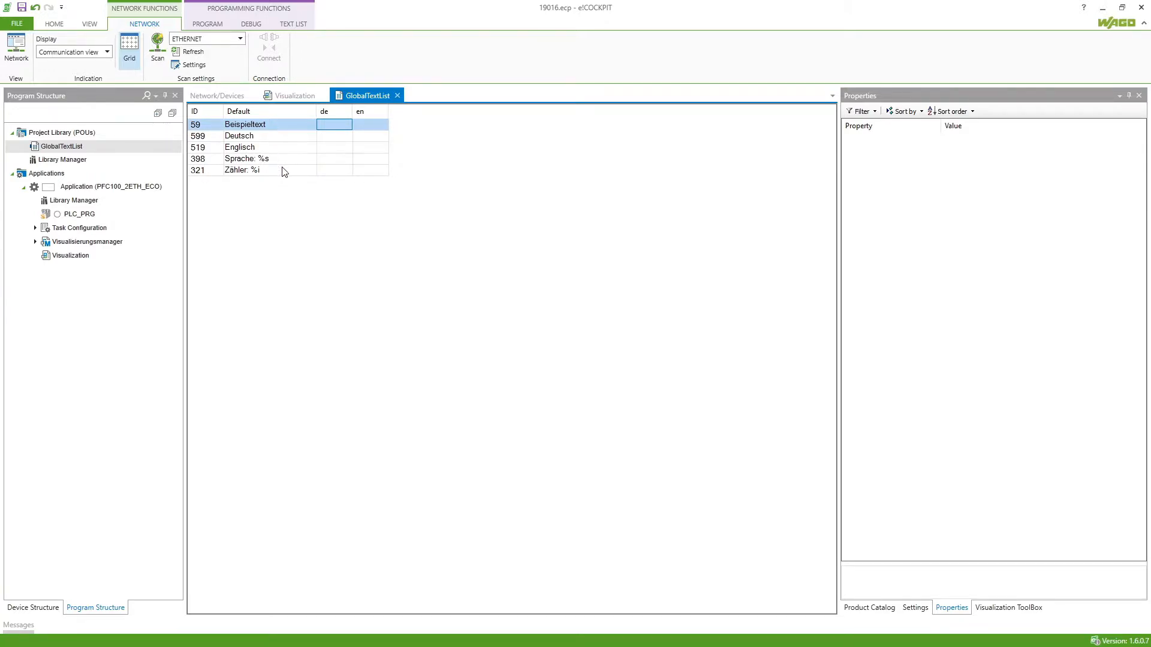
mouse_move(385, 114)
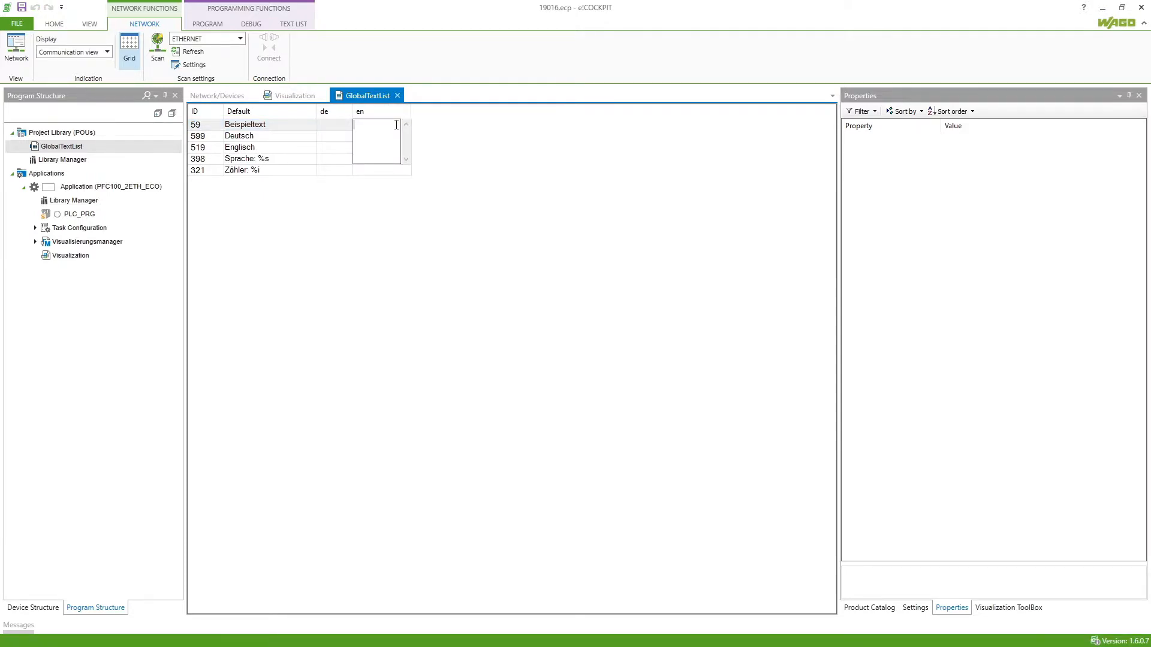
Enter English translations in the en column, including 'German' and 'Counter: %i'
type("German")
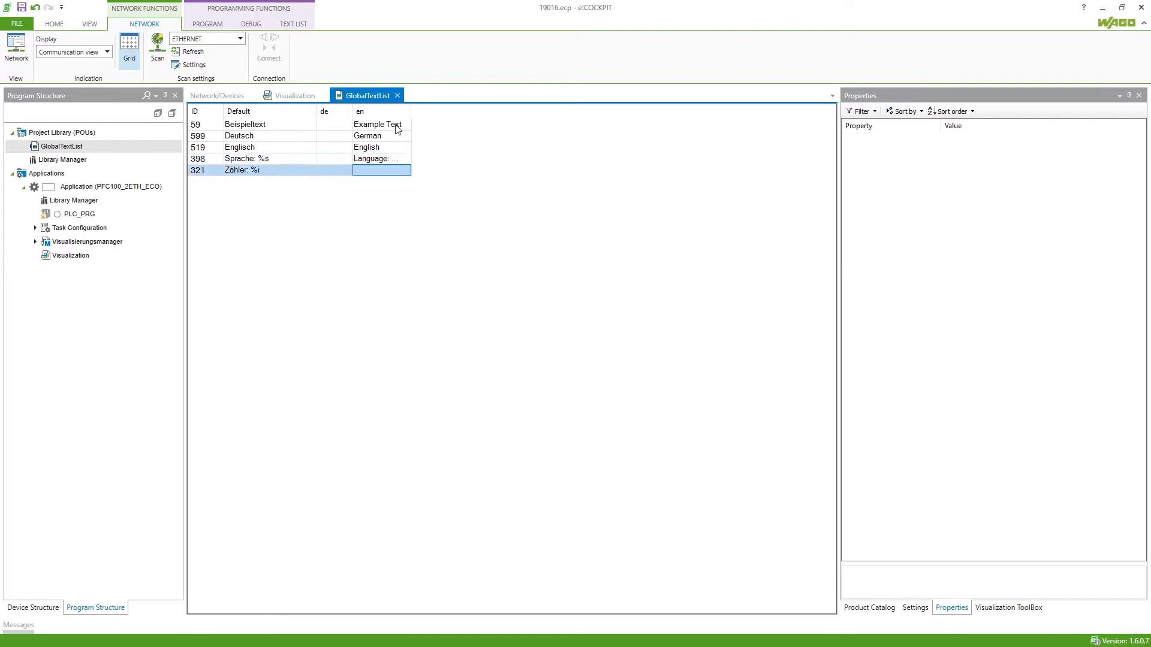
type("Counter: %i")
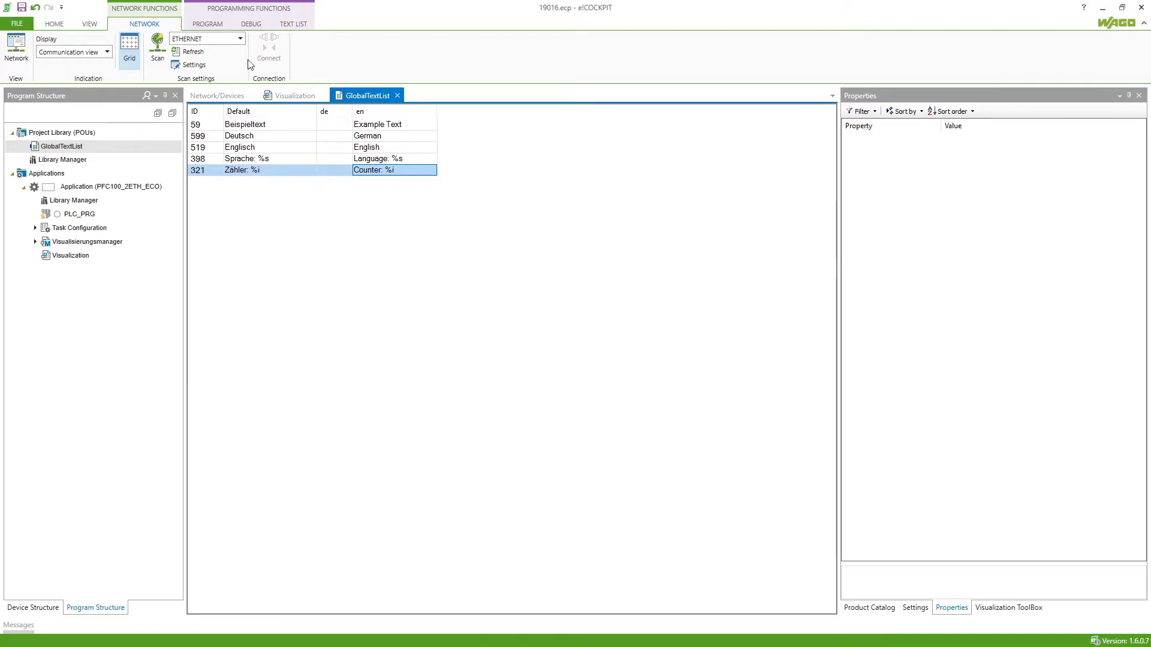
Compile the application from the PROGRAM ribbon
left_click(206, 23)
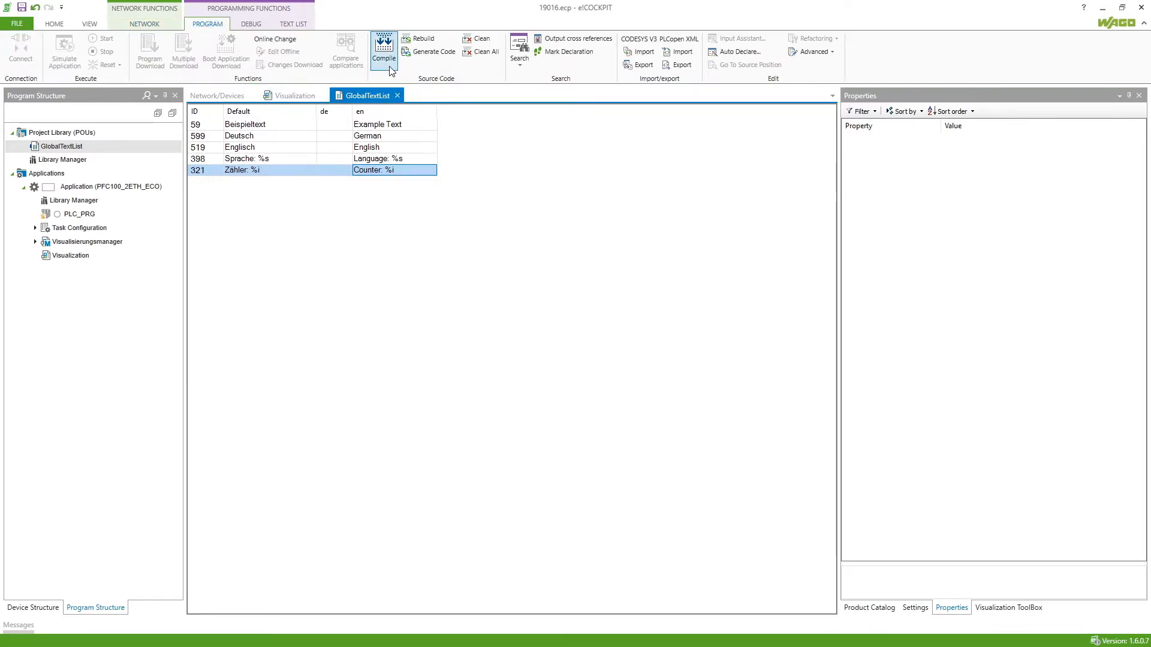
left_click(383, 52)
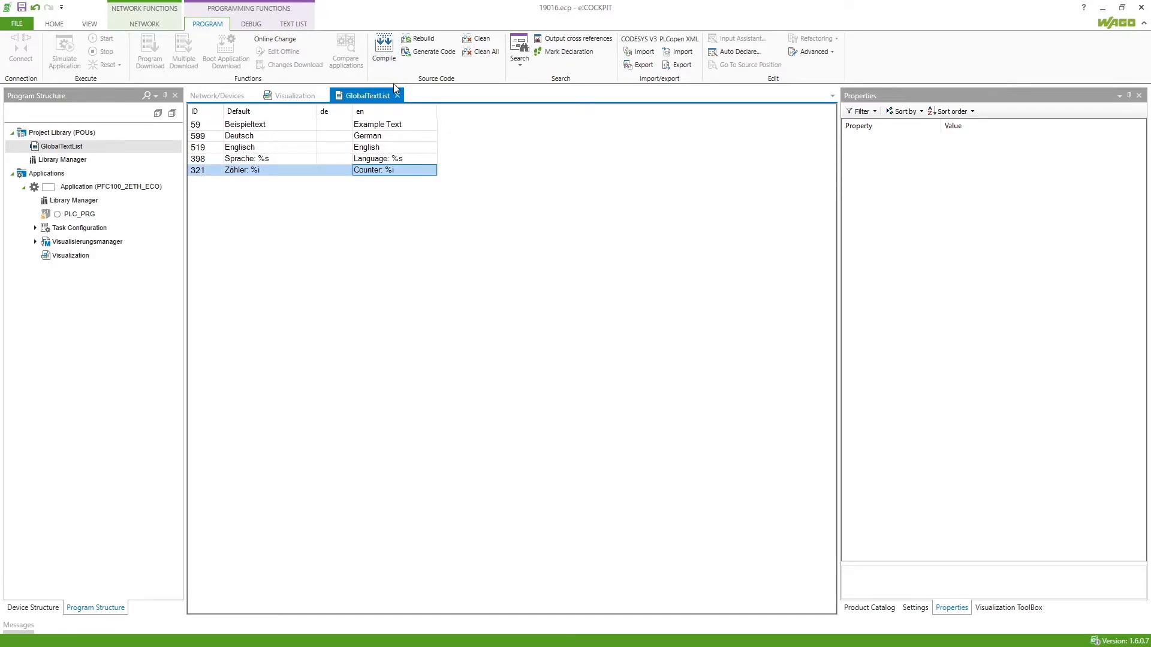
mouse_move(327, 167)
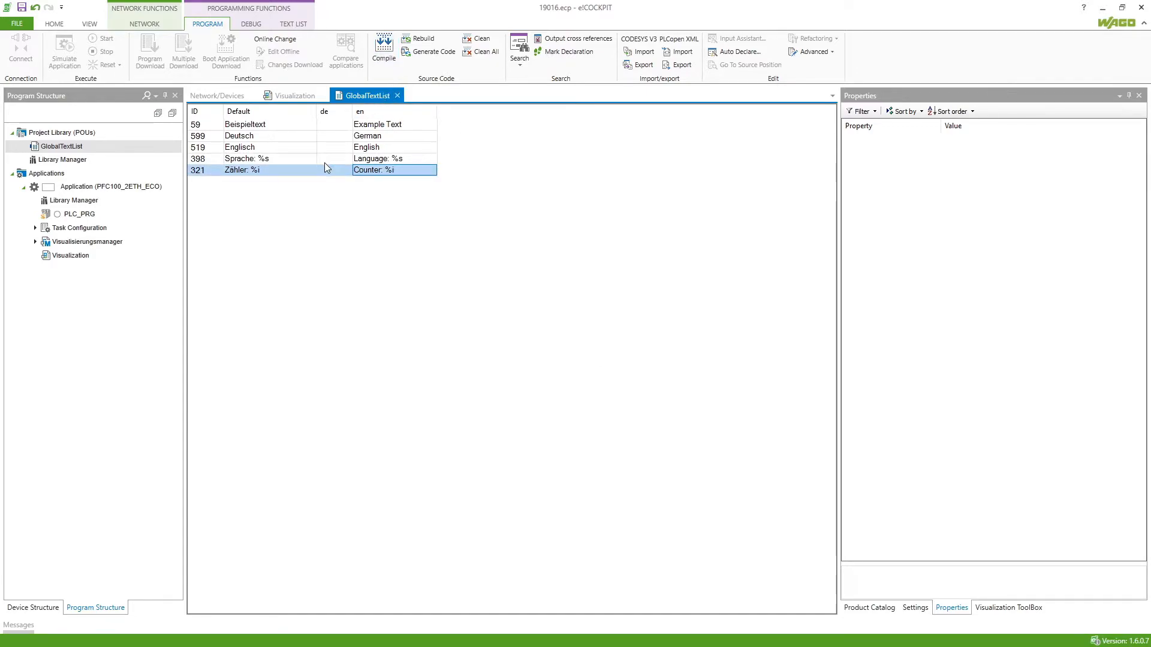
Set the Visualisierungsmanager's selected language to 'en', then select Visualization in Program Structure
double_click(86, 242)
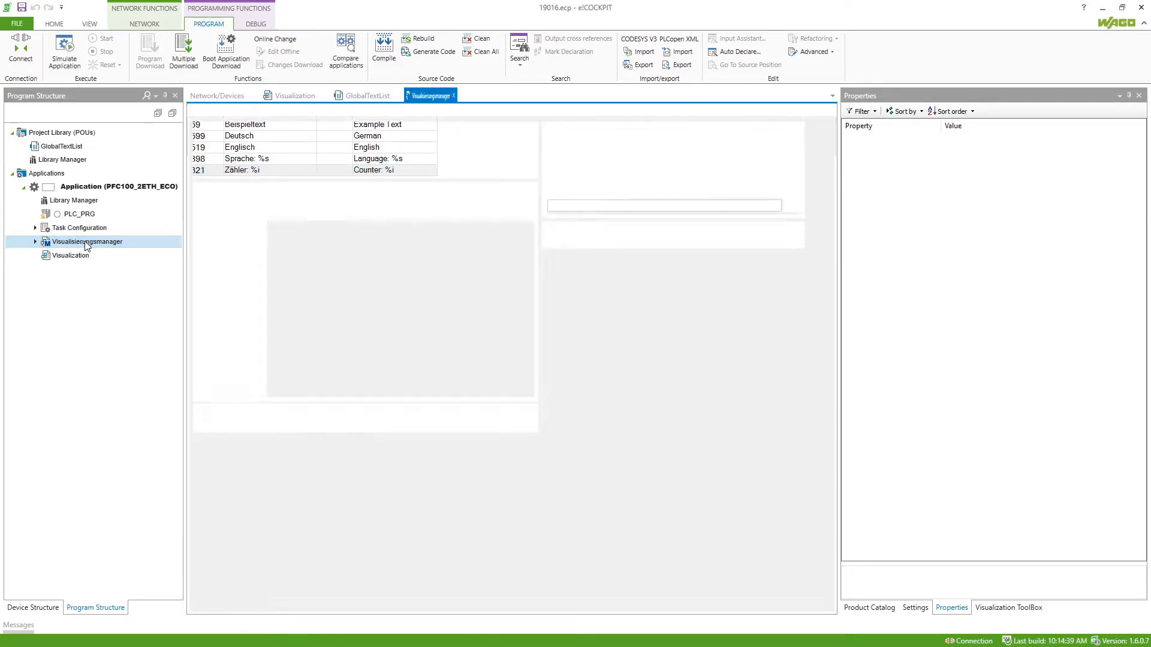
double_click(87, 241)
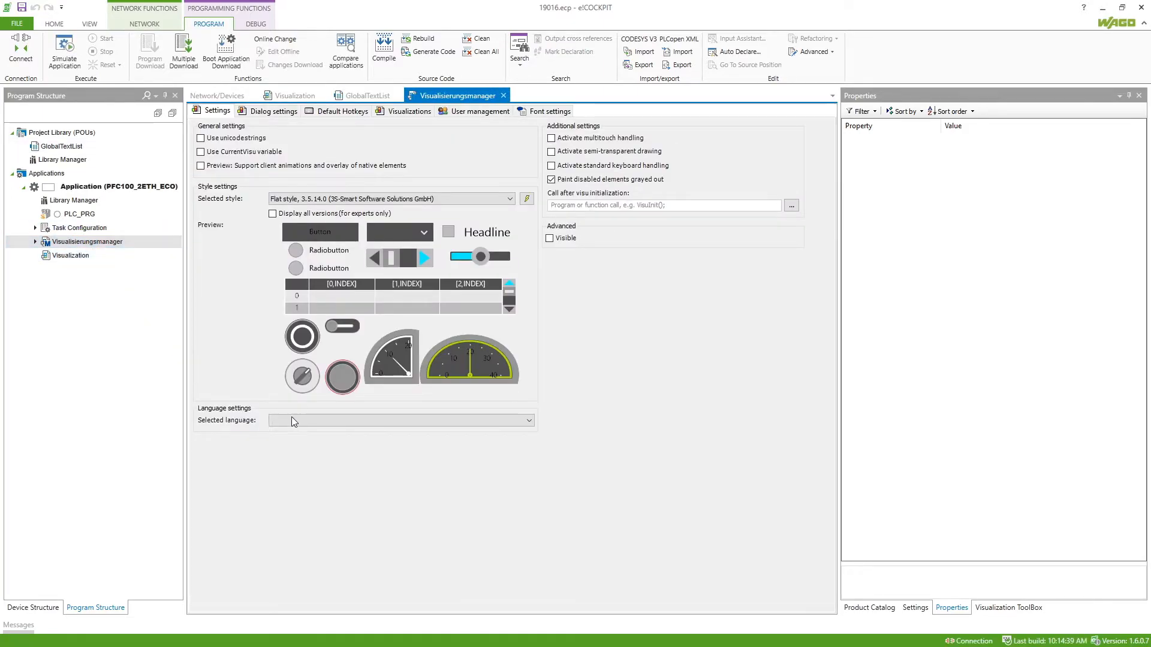
left_click(400, 420)
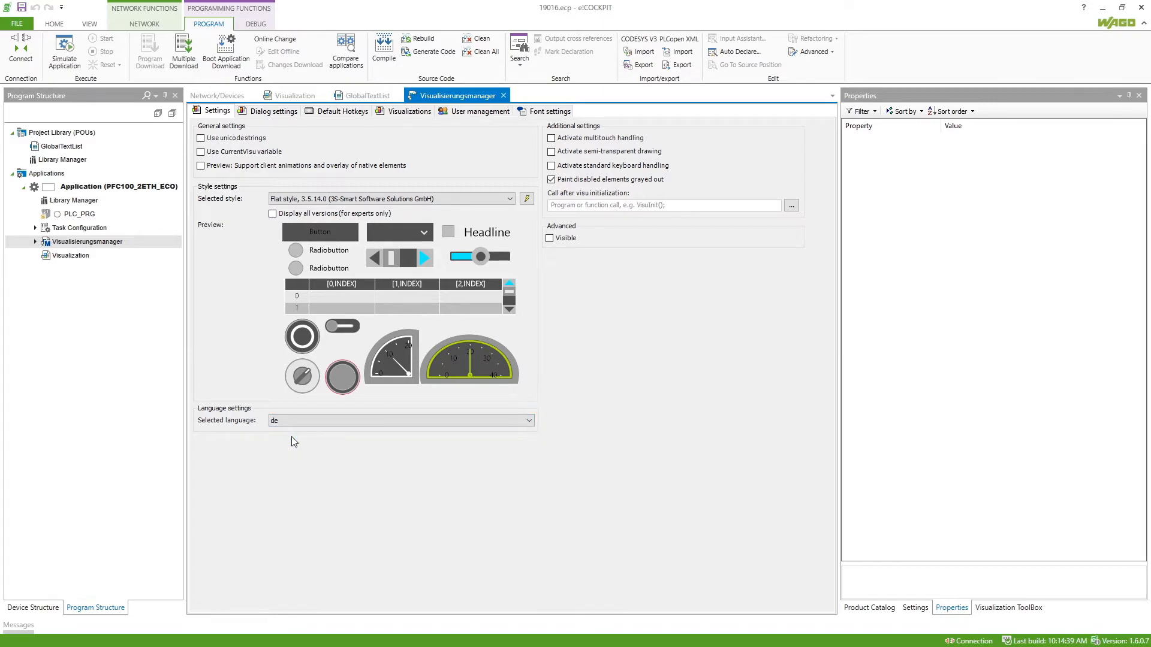
left_click(399, 420)
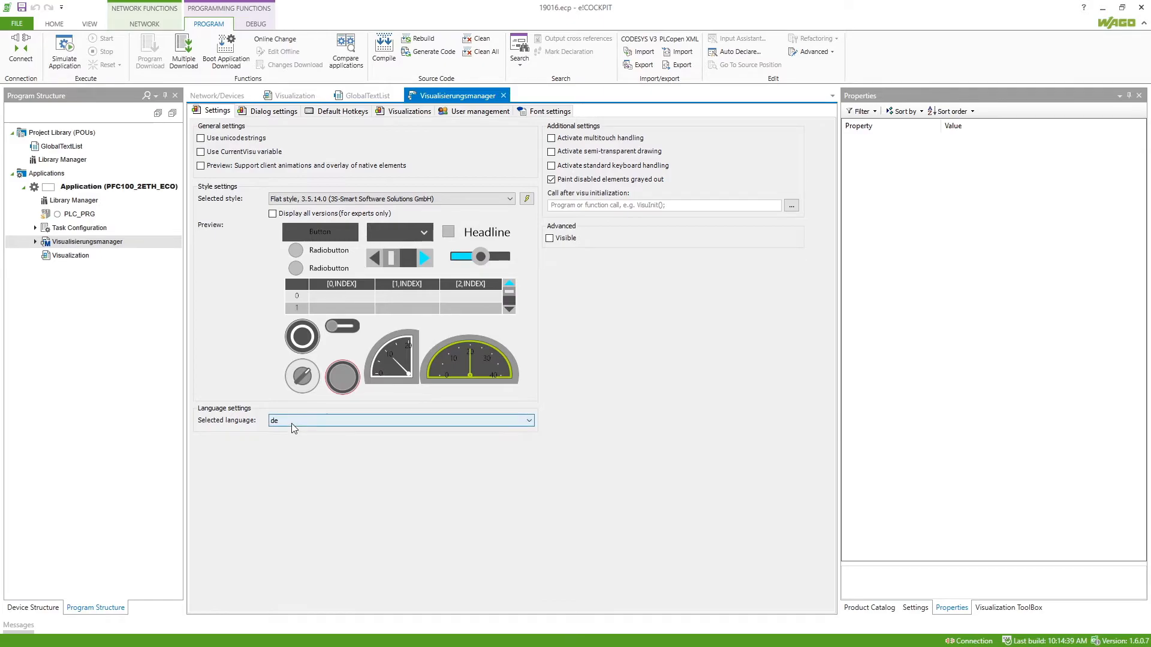
left_click(400, 419)
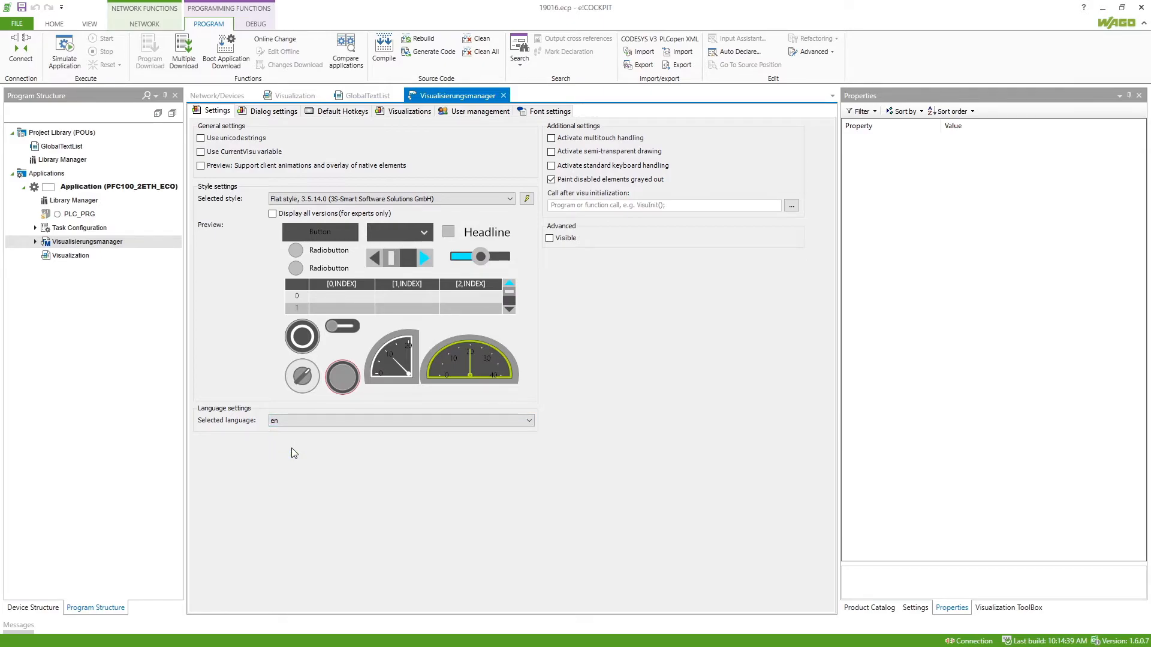
mouse_move(287, 451)
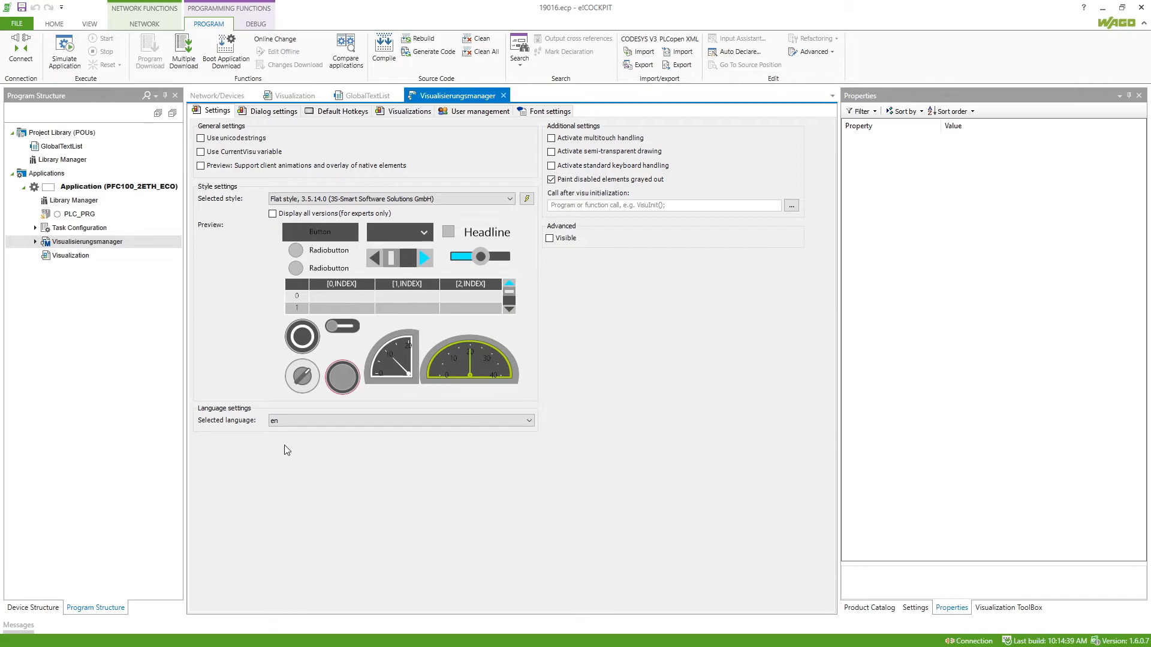
left_click(69, 254)
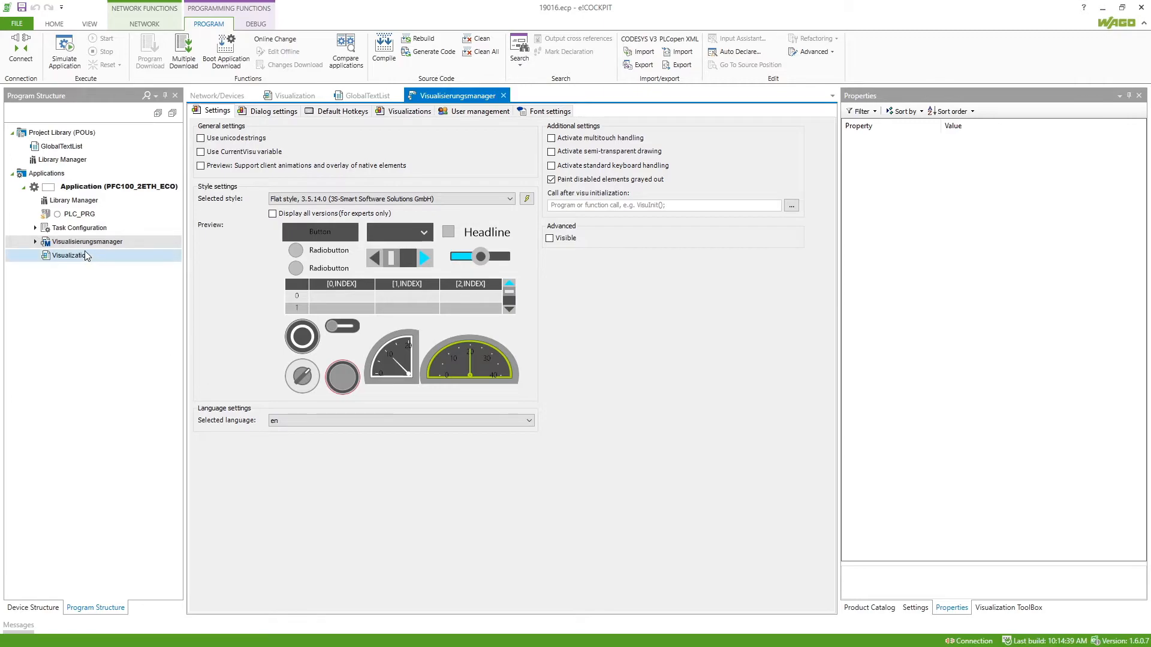
mouse_move(70, 255)
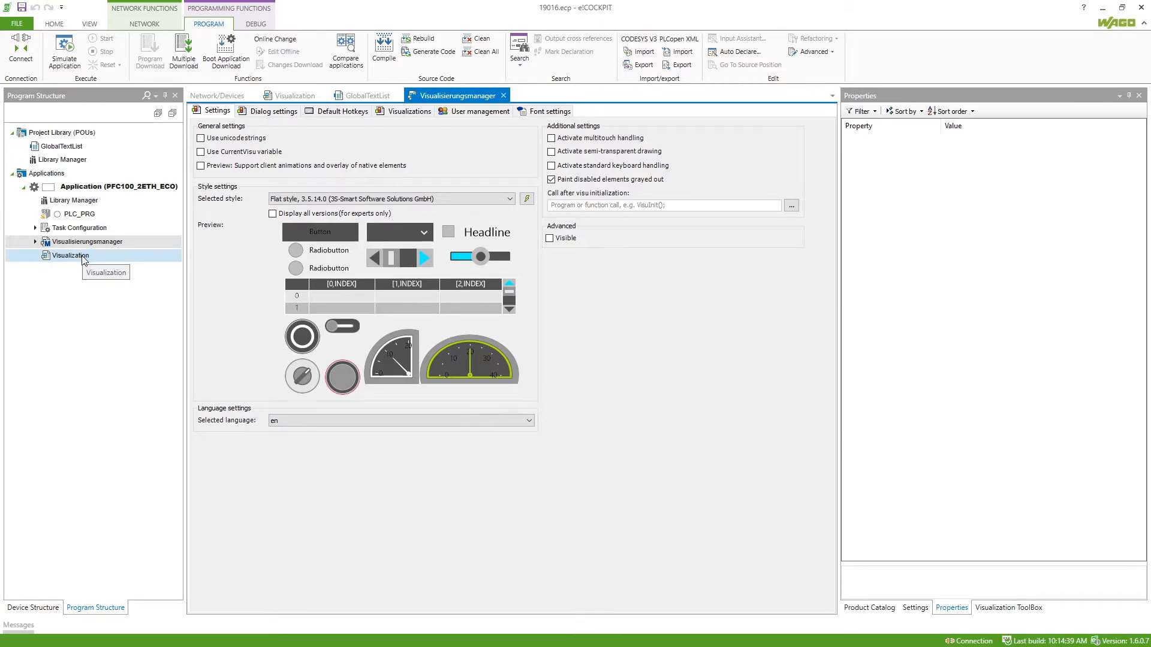
Give the Deutsch button an OnMouseClick 'Change the language' action set to 'de'
double_click(71, 255)
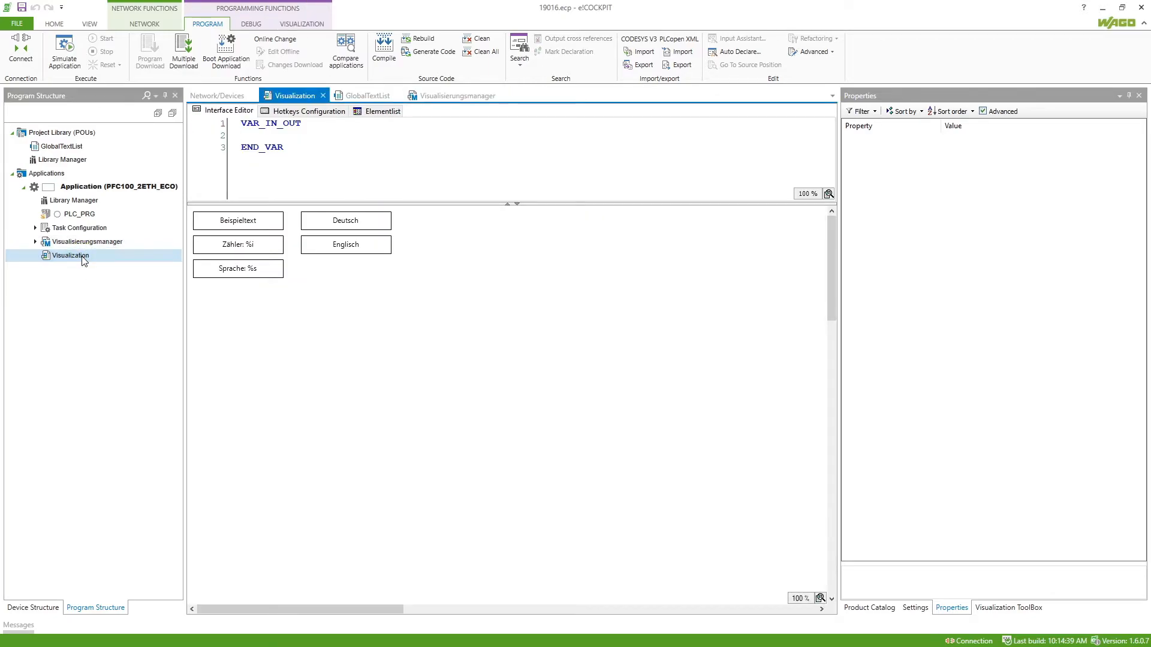
left_click(346, 220)
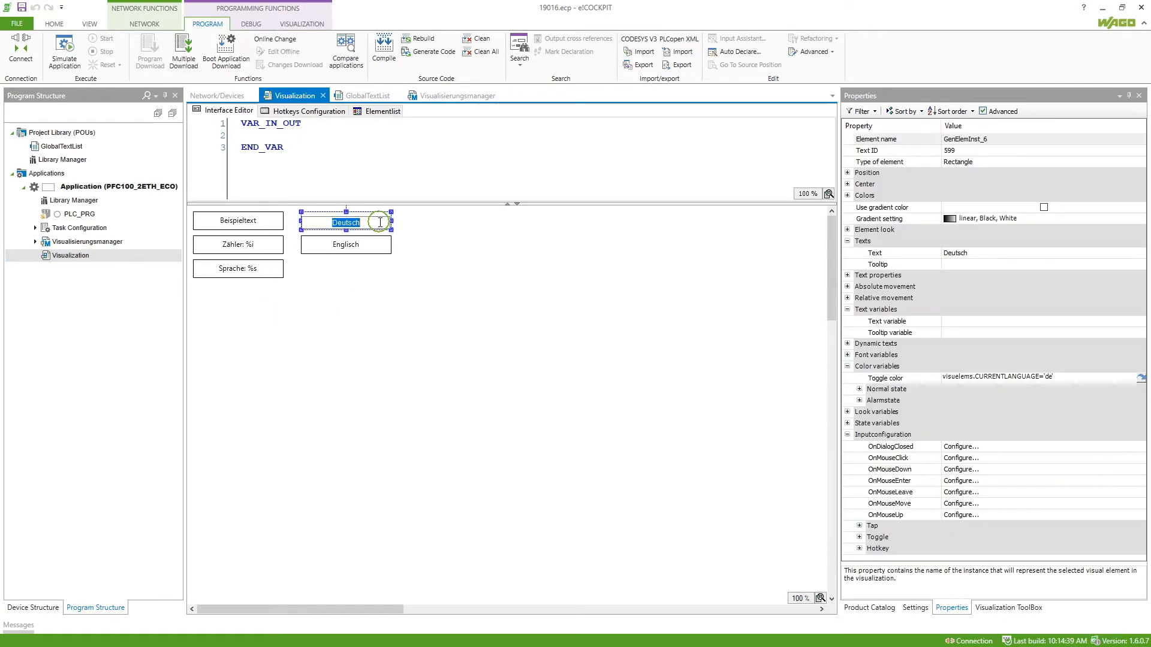
left_click(961, 458)
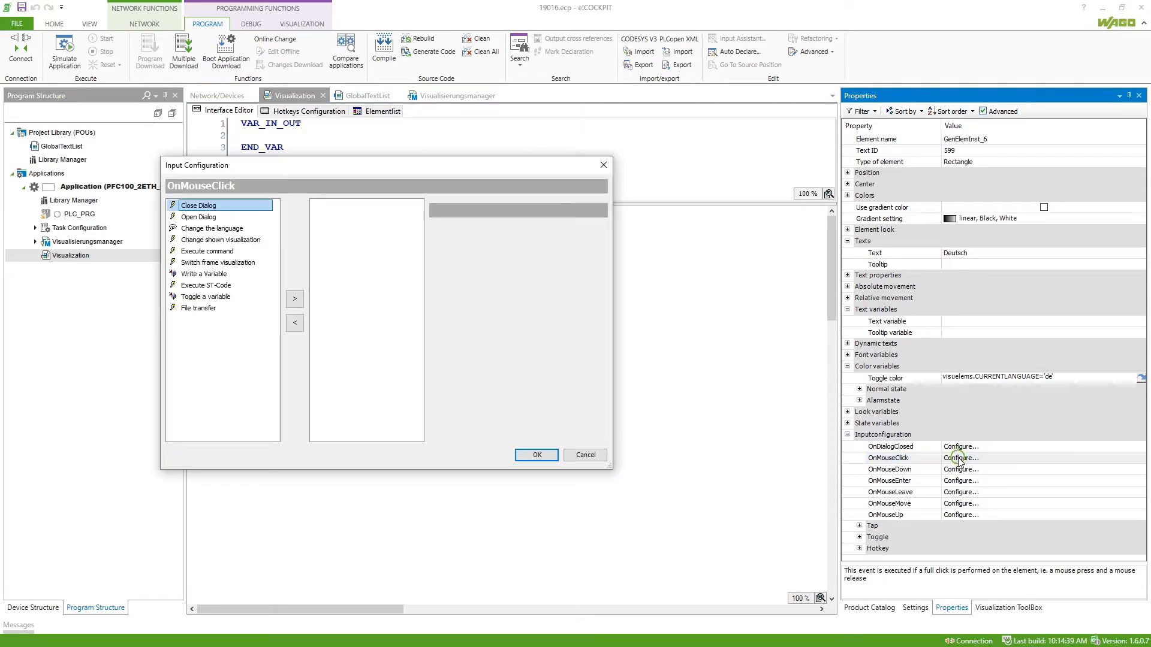
mouse_move(202, 244)
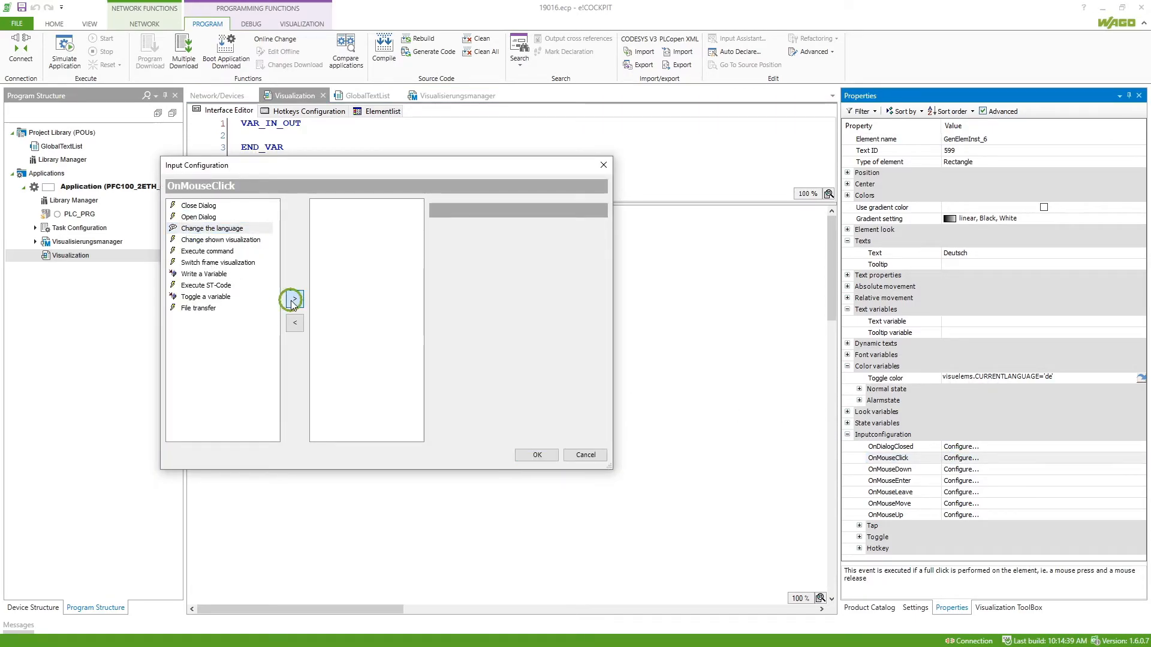
left_click(292, 299)
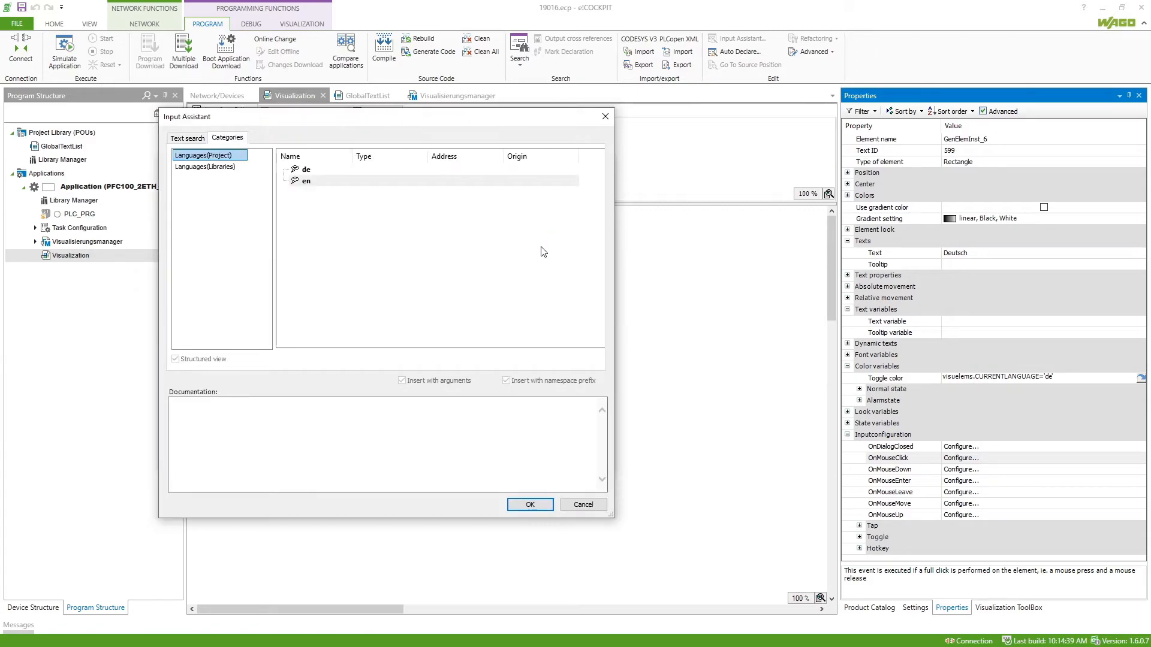
left_click(529, 504)
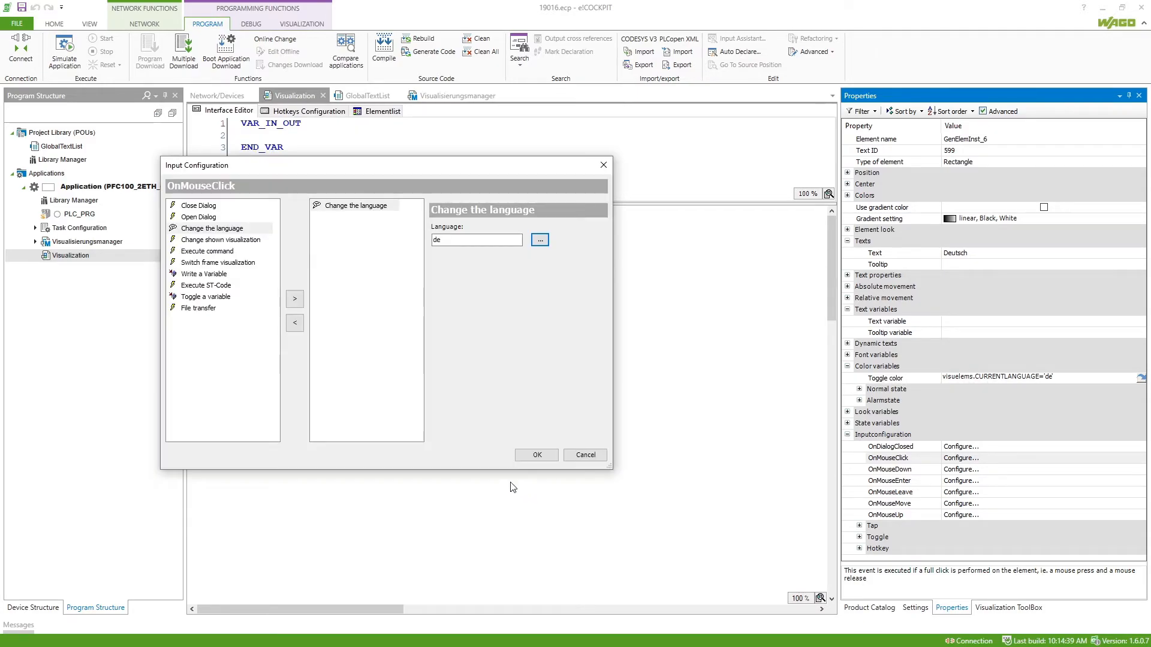
left_click(536, 455)
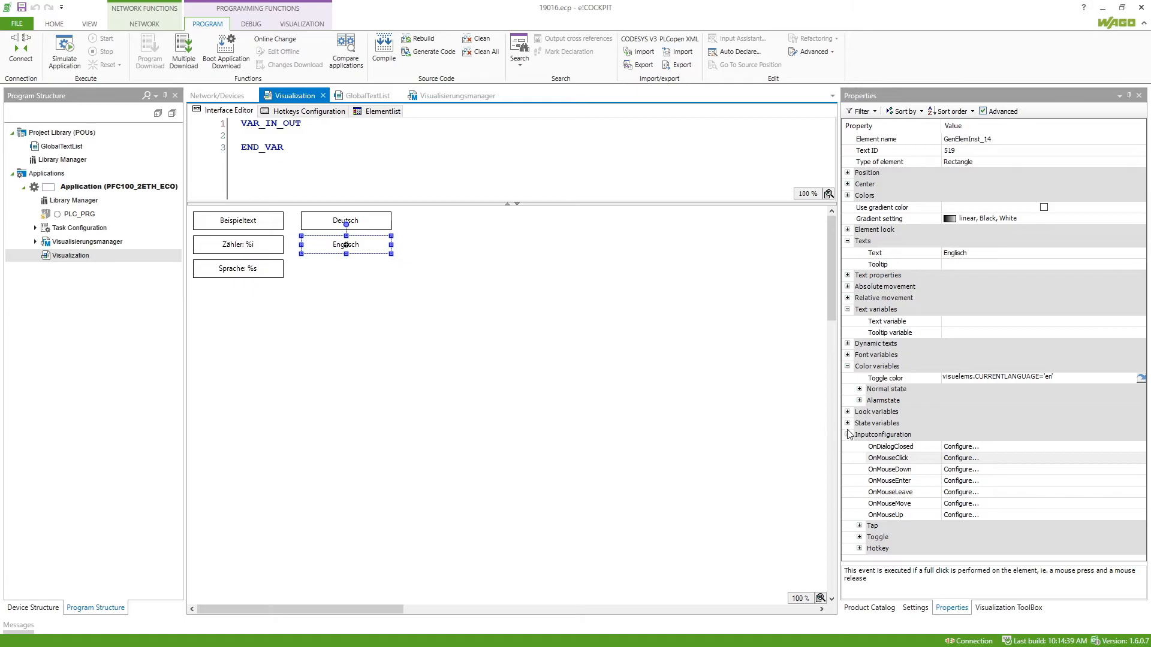
Give the Englisch button an OnMouseClick 'Change the language' action set to 'en'
left_click(961, 458)
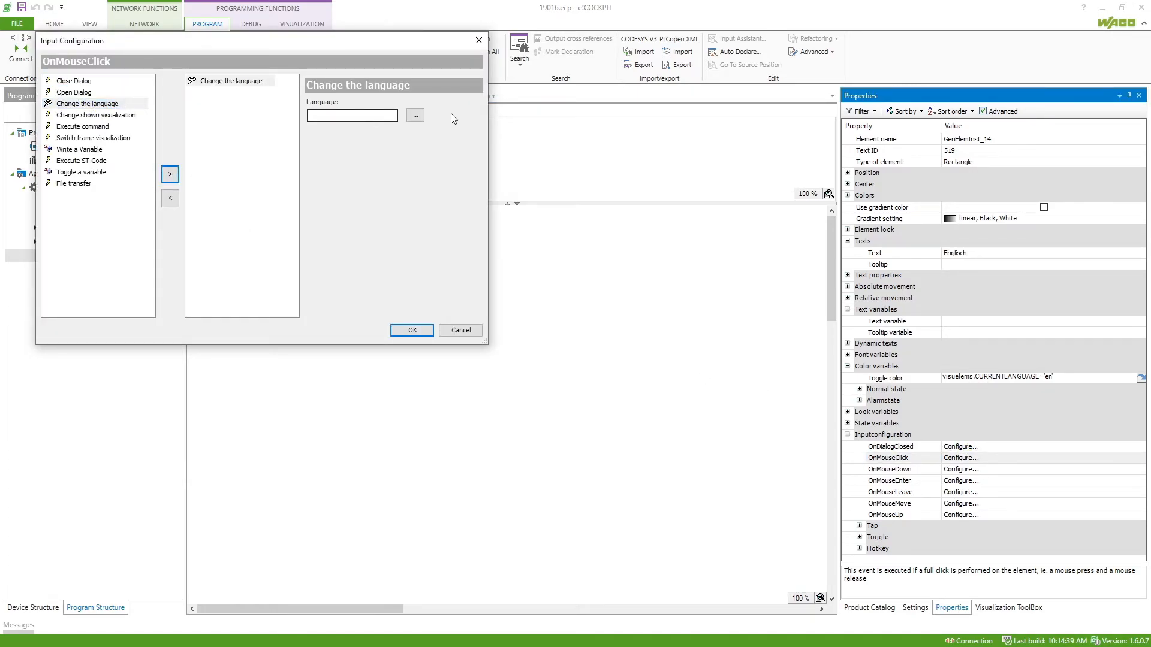
left_click(415, 115)
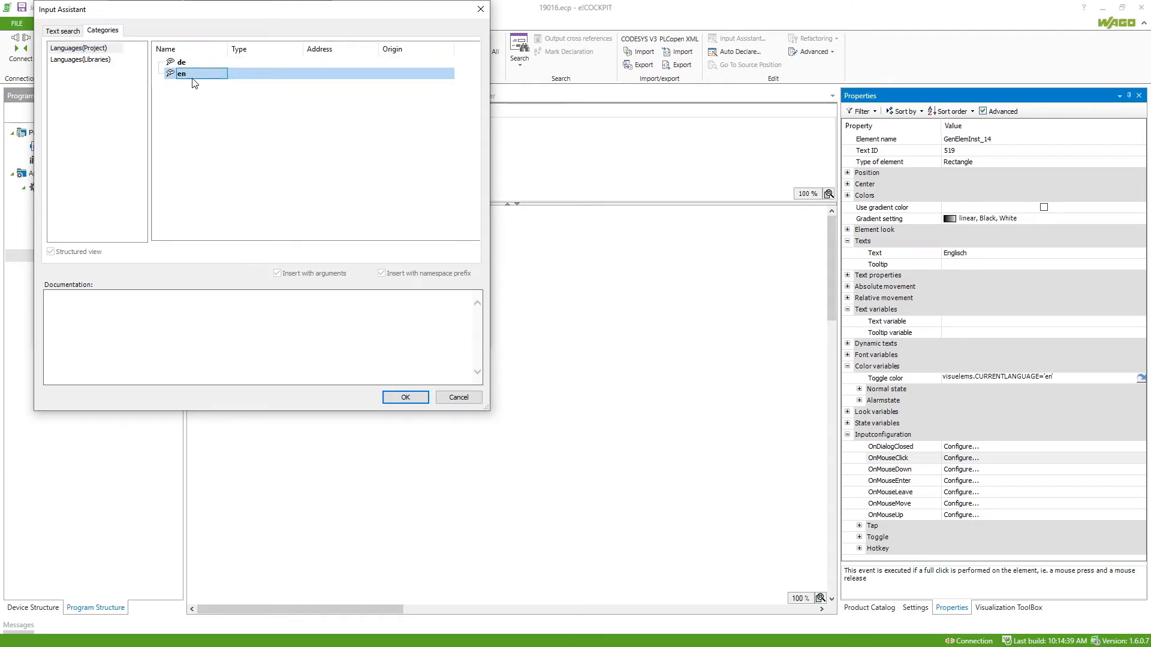
left_click(405, 397)
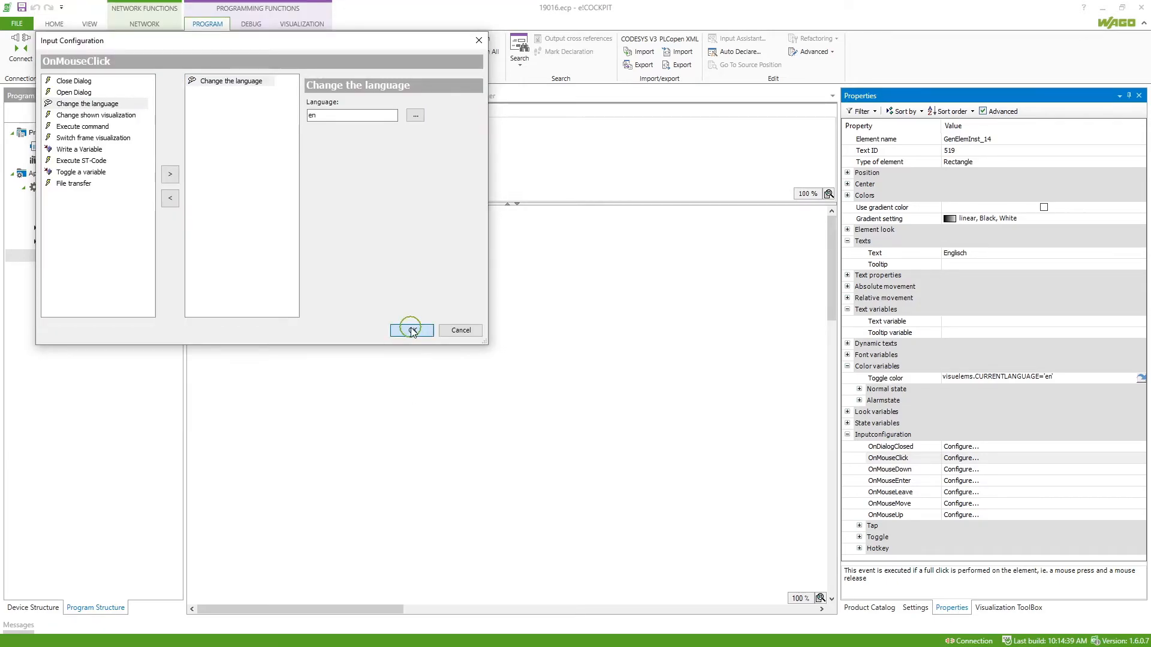
left_click(411, 330)
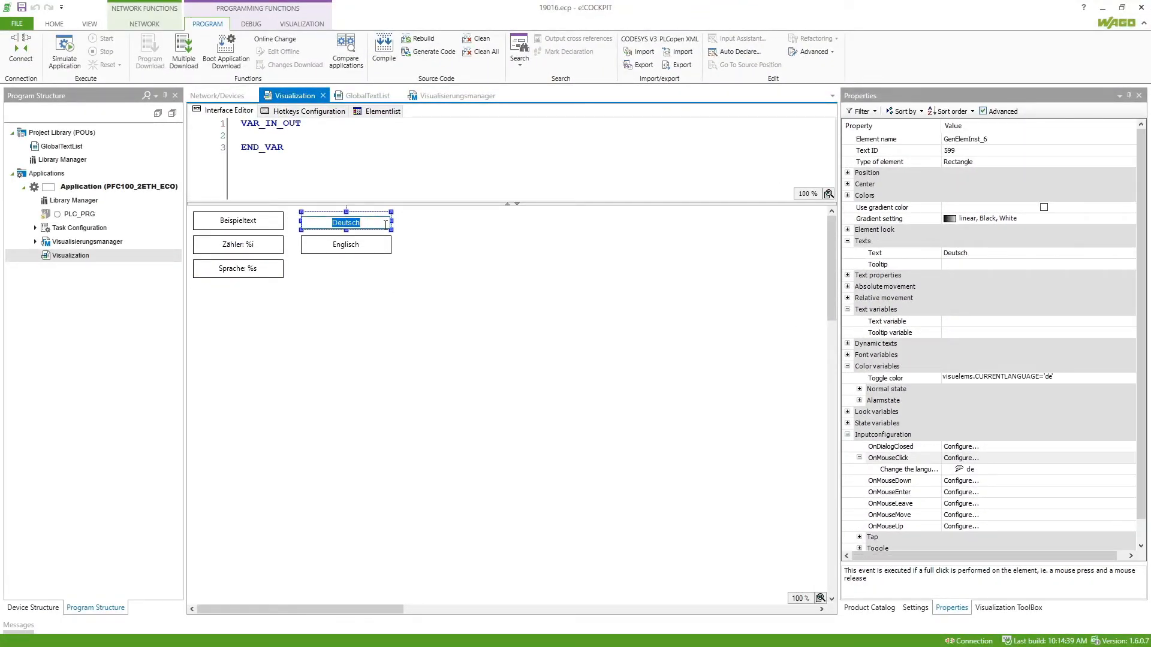
mouse_move(1002, 385)
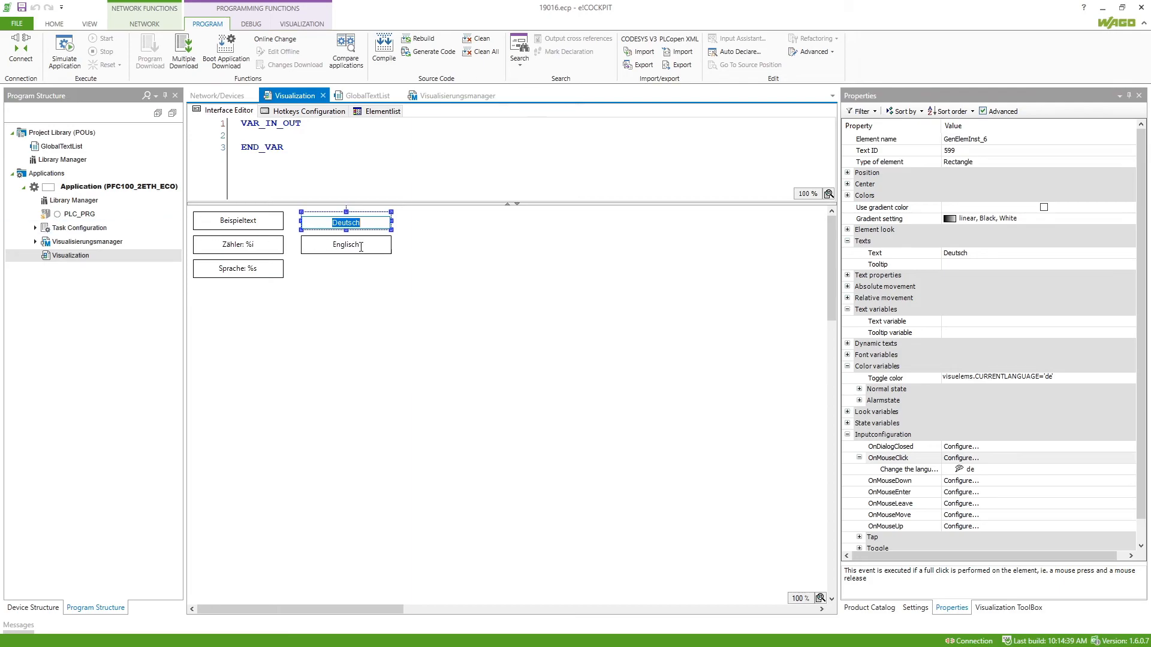
Check the Englisch button's click action and connect online to the controller
left_click(346, 245)
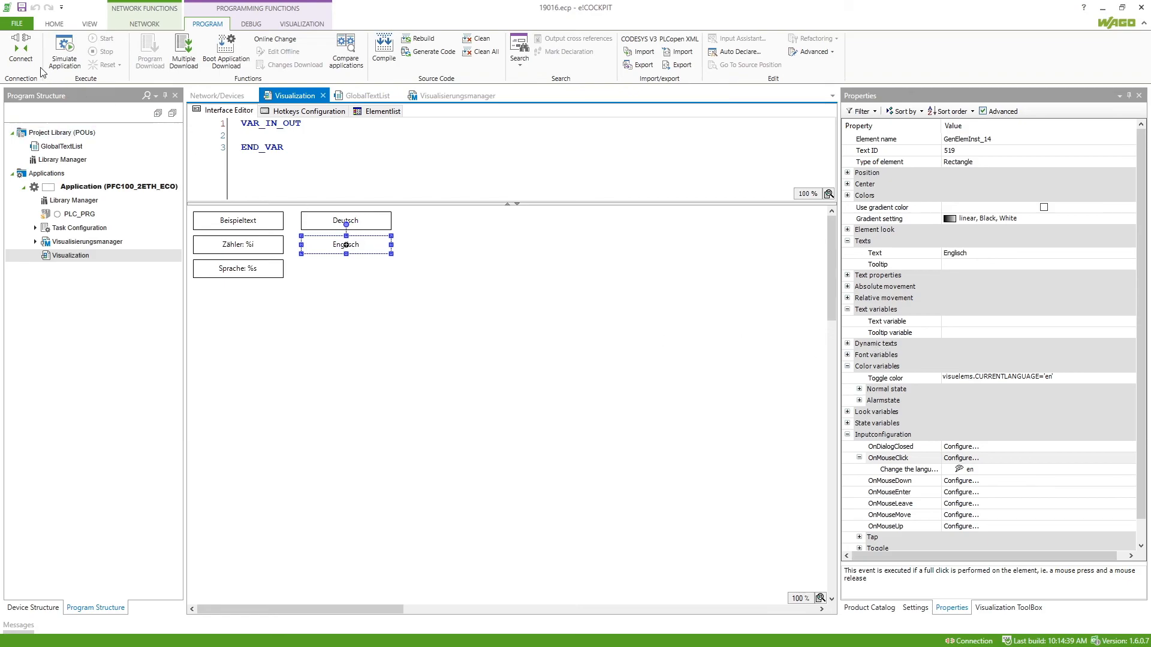
left_click(20, 52)
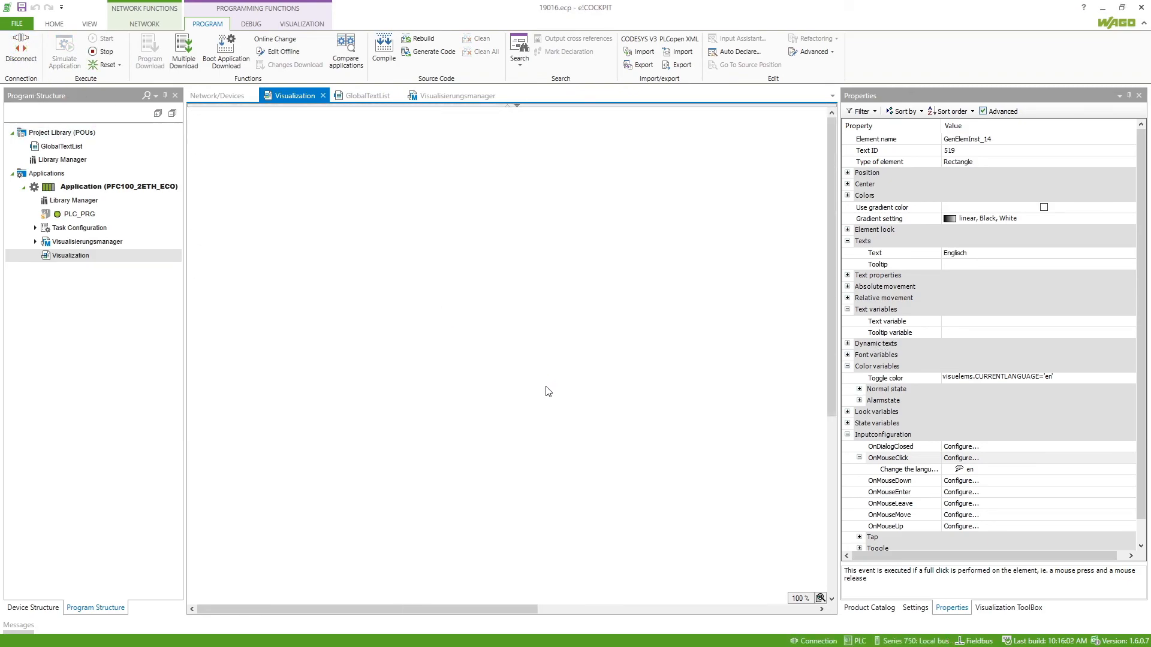